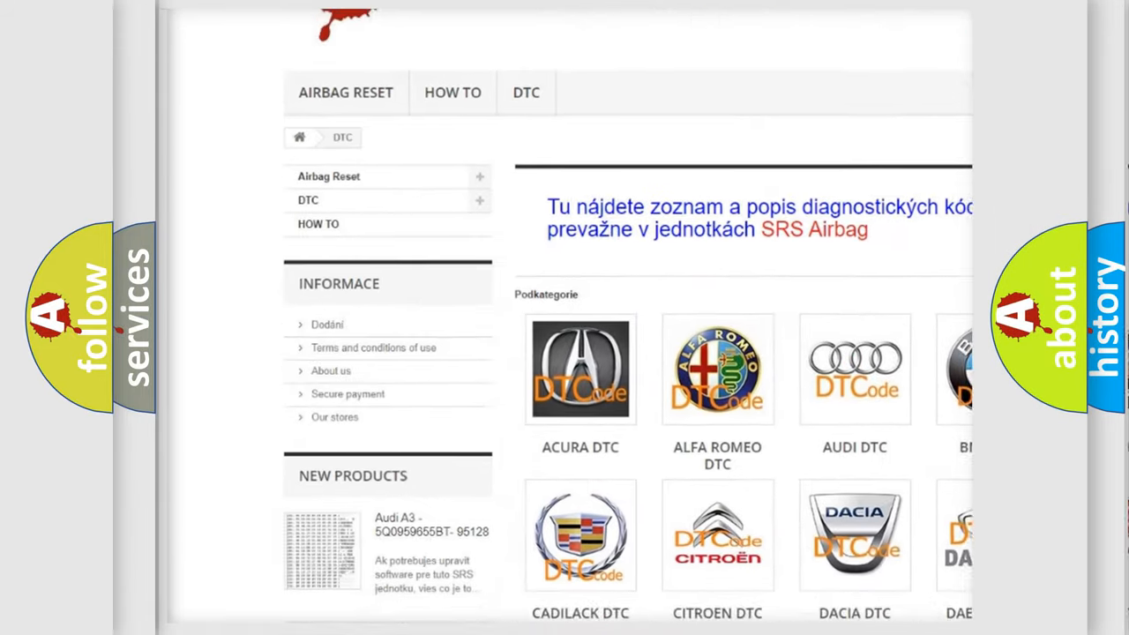
{"action": "scroll", "scroll_direction": "down", "scroll_amount": 3}
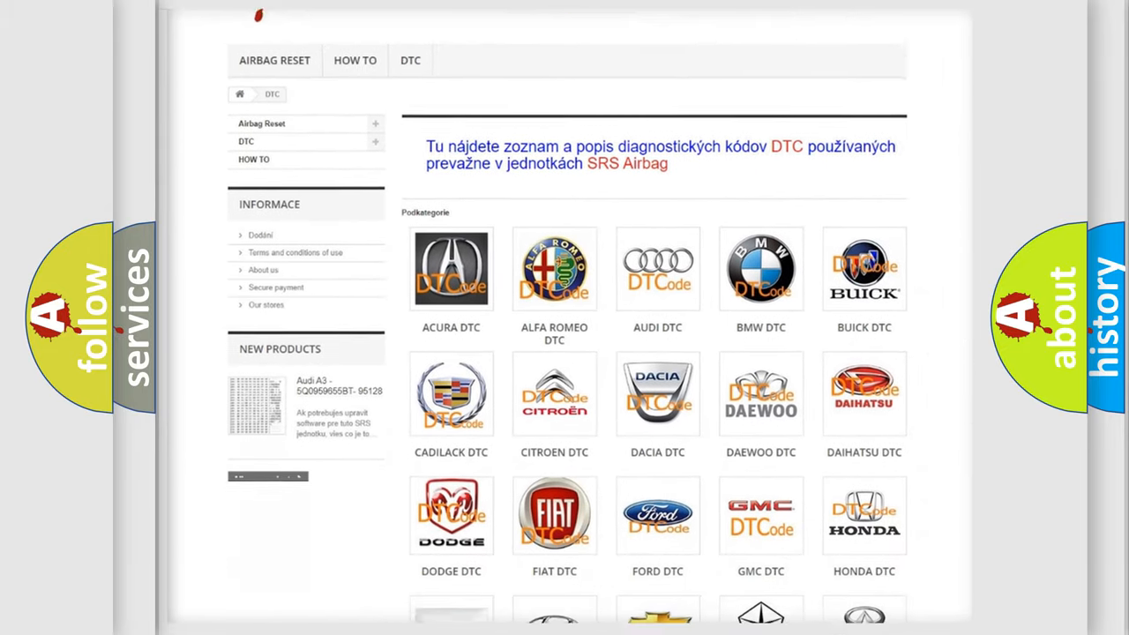
{"action": "scroll", "scroll_direction": "down", "scroll_amount": 3}
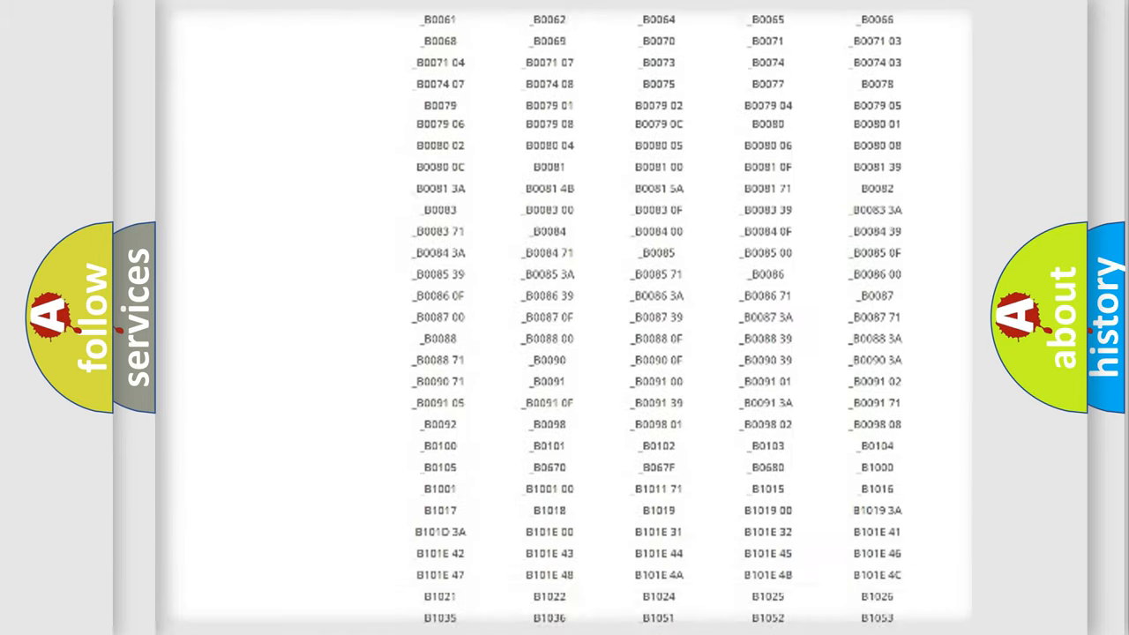
{"action": "scroll", "scroll_direction": "up", "scroll_amount": 3}
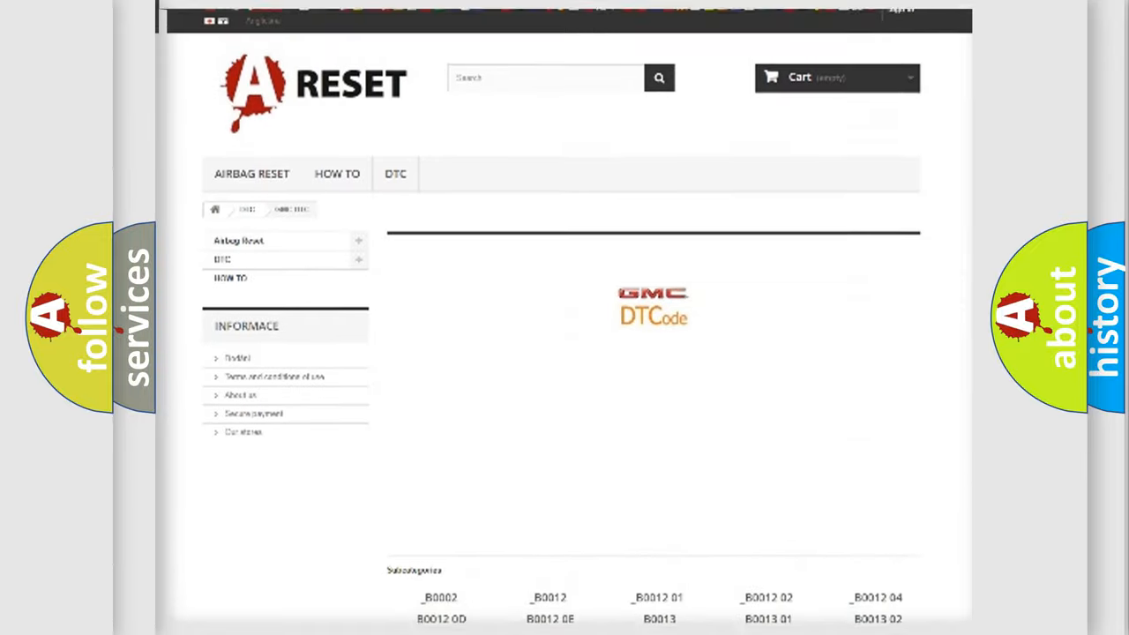